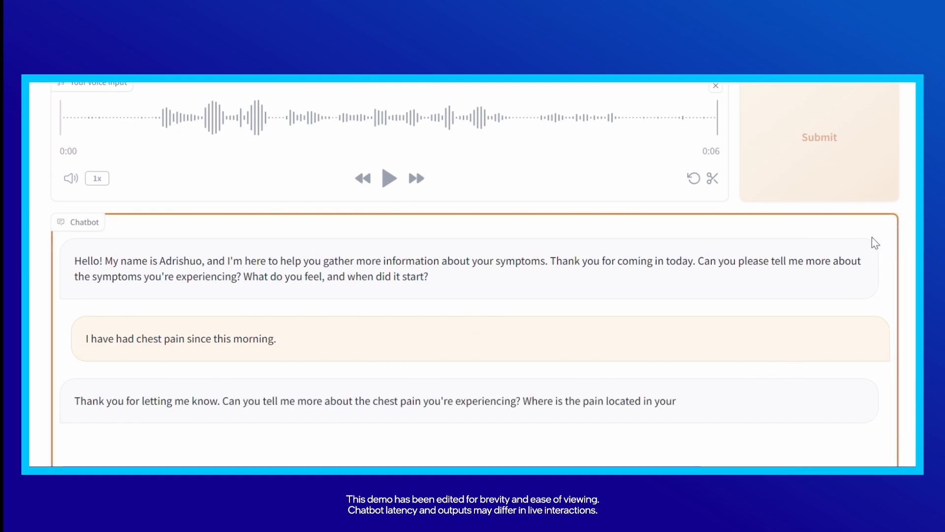
Step: Send the left-arm pain and weakness message and read the assistant's reply above Summarize
{"action": "scroll", "scroll_direction": "down", "scroll_amount": 3}
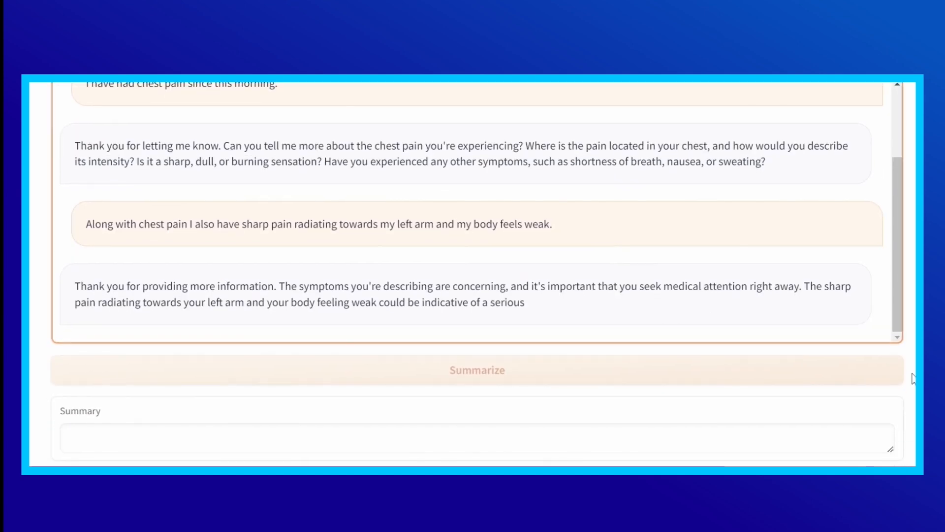
{"action": "left_click", "coordinate": [477, 369]}
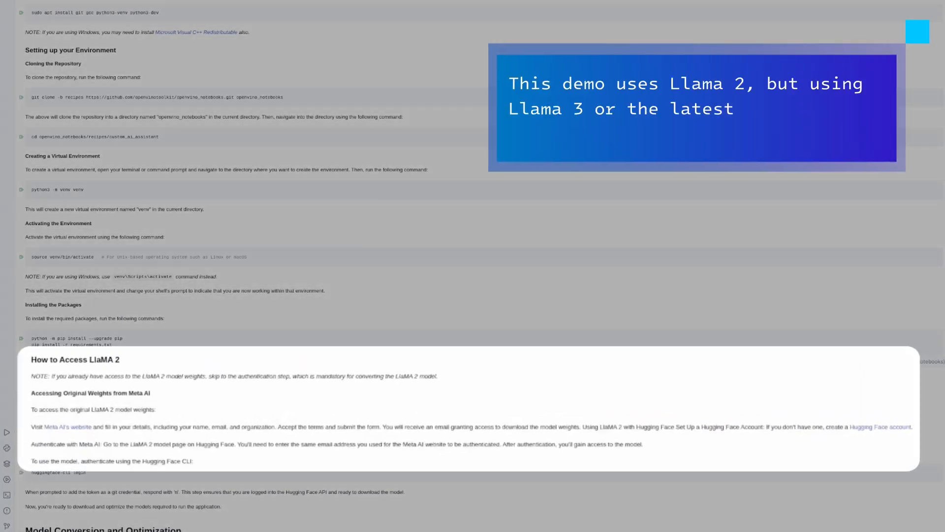
Step: Note in the README that a later iteration of Llama can provide better results
{"action": "type", "text": "iteration of Llama can provide better results"}
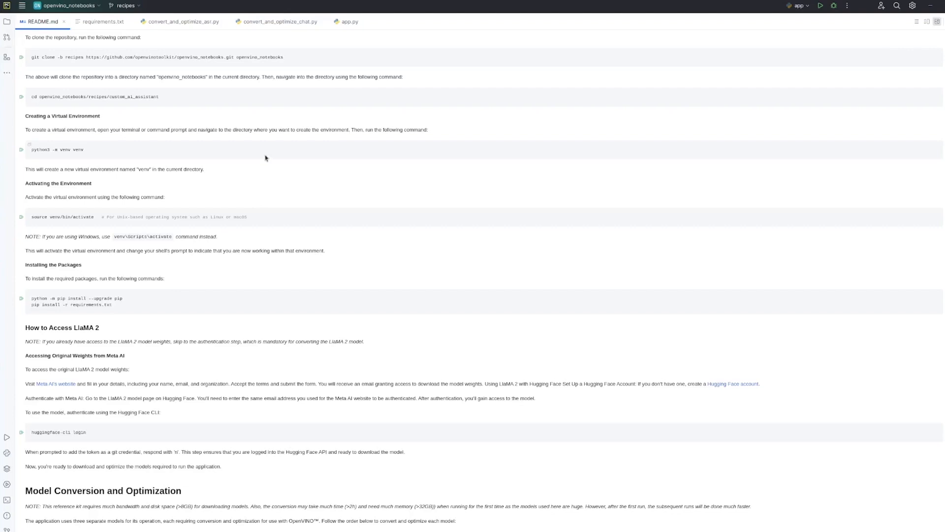
Step: Review convert_and_optimize_asr.py down to its distil-whisper conversion main block
{"action": "left_click", "coordinate": [183, 21]}
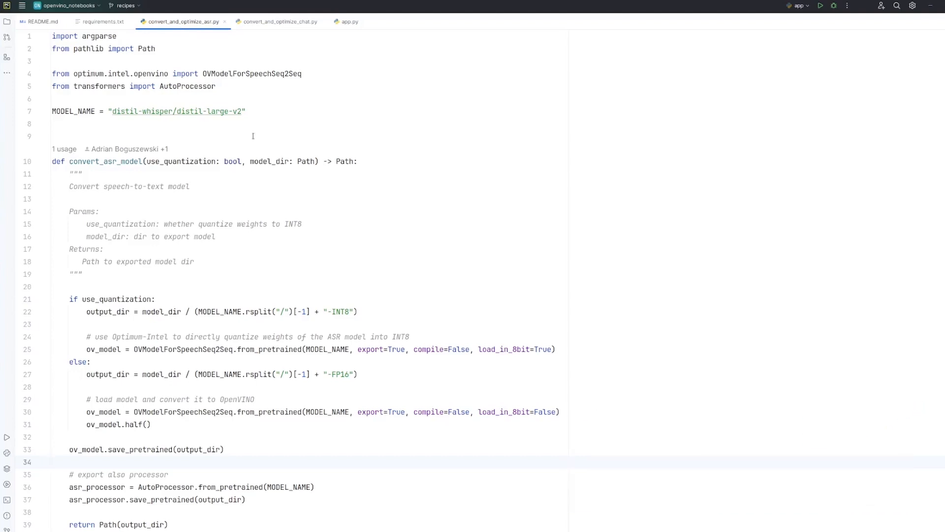
{"action": "mouse_move", "coordinate": [277, 134]}
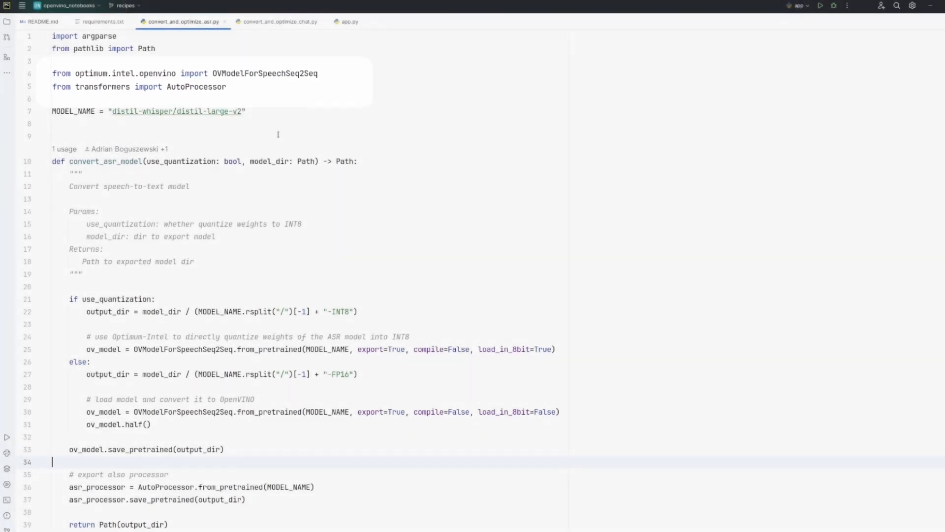
{"action": "scroll", "scroll_direction": "down", "scroll_amount": 3}
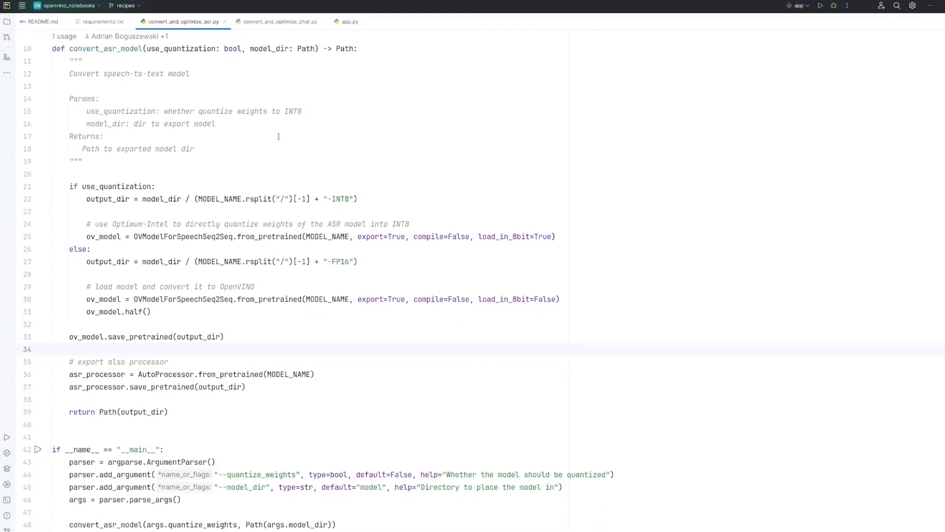
{"action": "scroll", "scroll_direction": "down", "scroll_amount": 3}
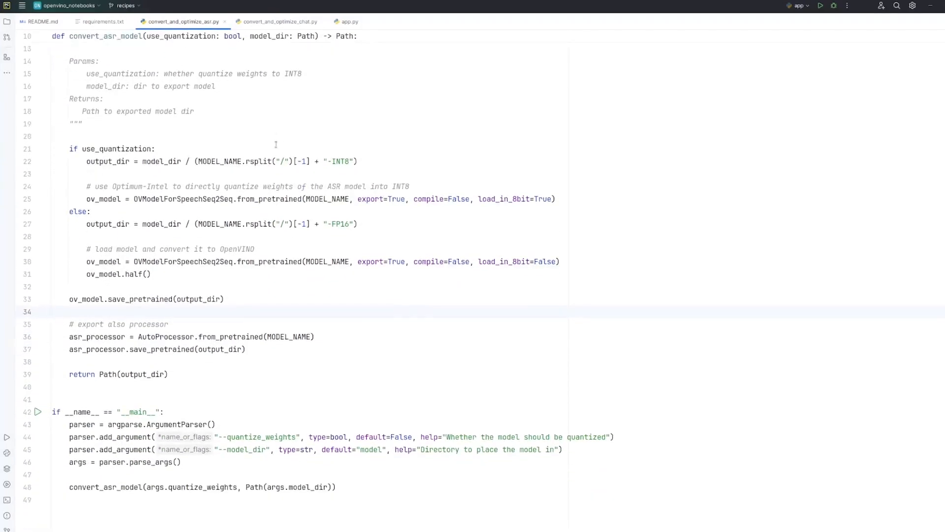
{"action": "mouse_move", "coordinate": [326, 124]}
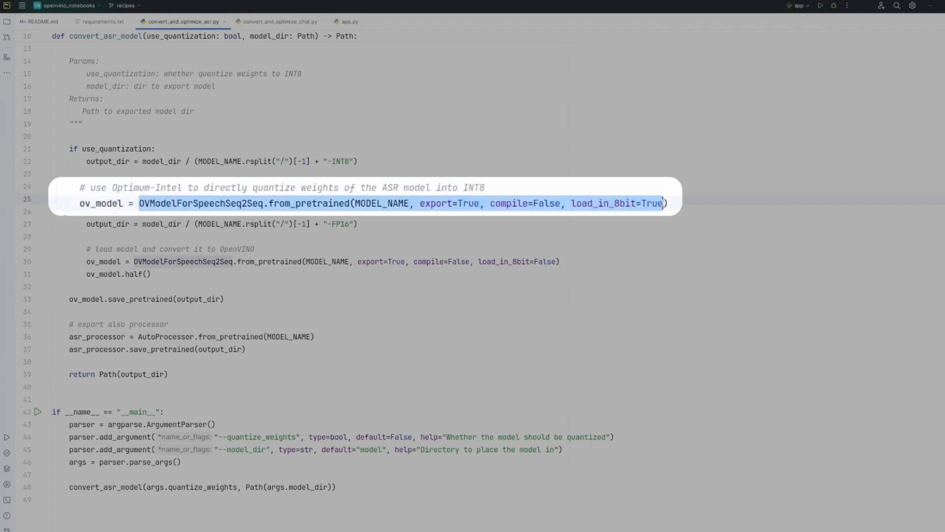
{"action": "left_click", "coordinate": [614, 203]}
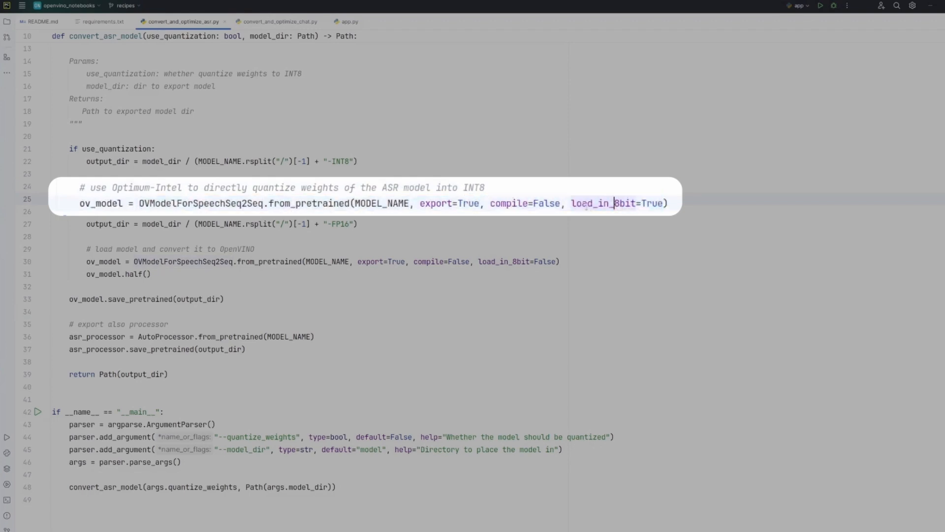
{"action": "double_click", "coordinate": [594, 203]}
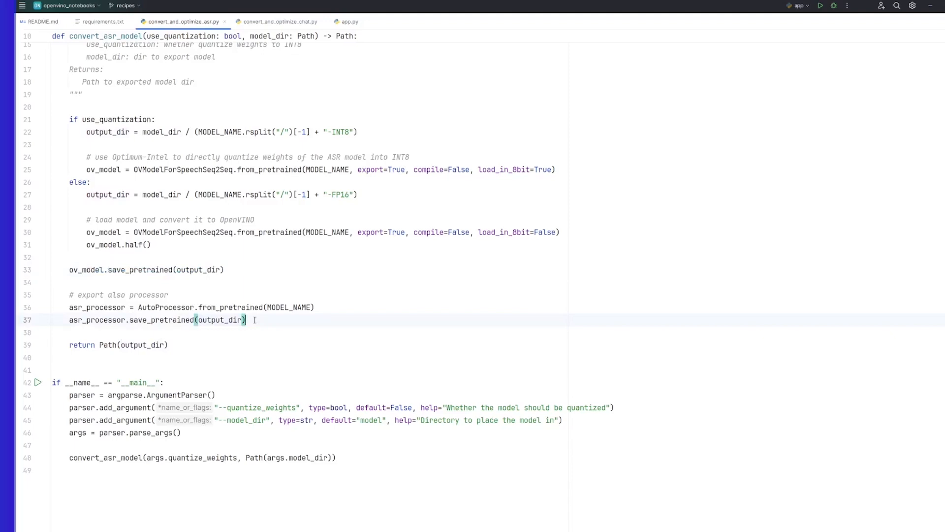
{"action": "left_click", "coordinate": [276, 21]}
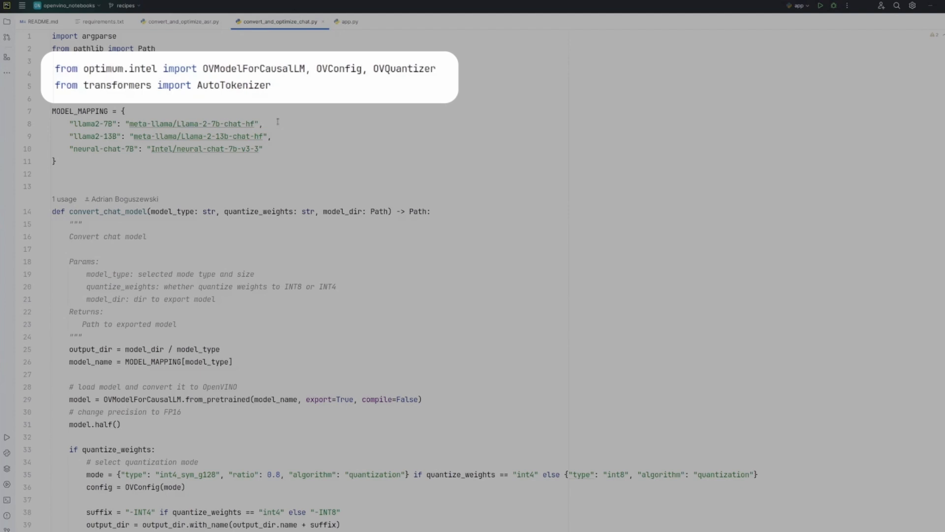
{"action": "mouse_move", "coordinate": [278, 122]}
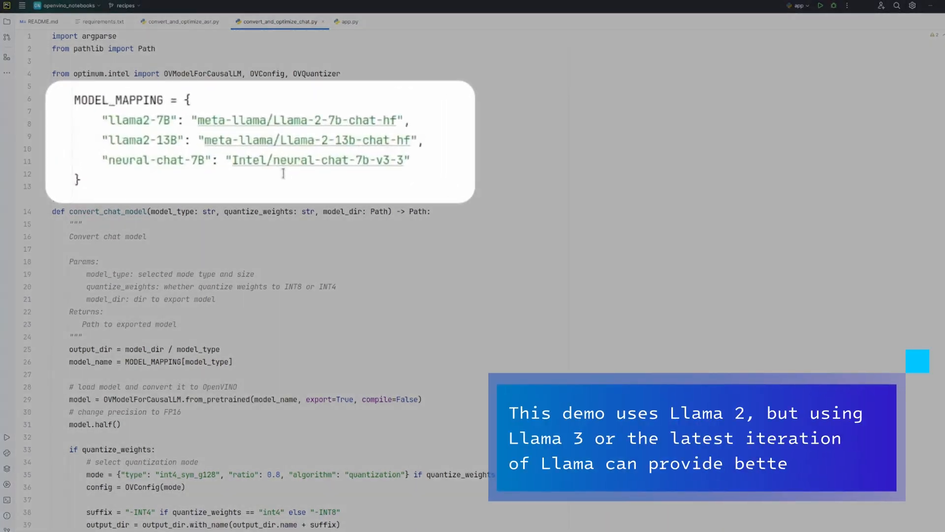
Step: Review convert_and_optimize_chat.py from MODEL_MAPPING down to the tokenizer export and main block
{"action": "type", "text": "r results"}
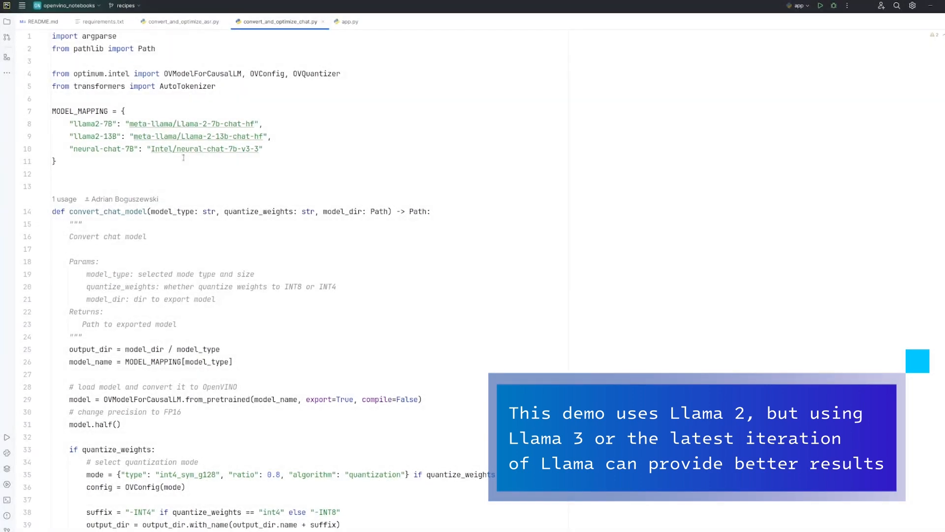
{"action": "scroll", "scroll_direction": "down", "scroll_amount": 3}
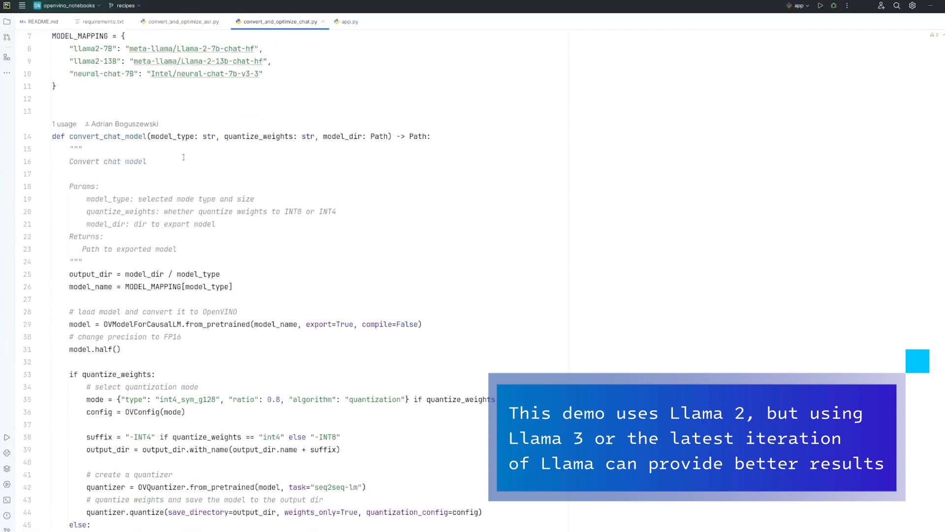
{"action": "scroll", "scroll_direction": "down", "scroll_amount": 3}
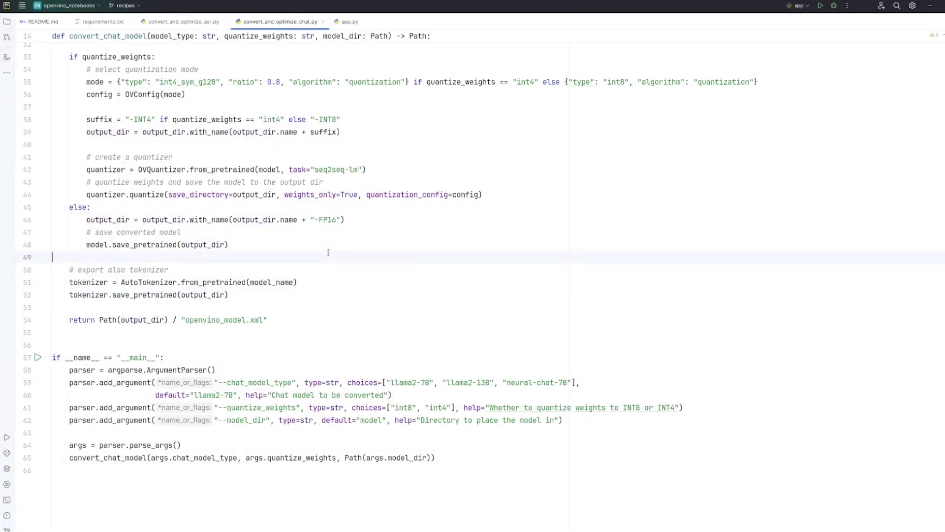
{"action": "left_click", "coordinate": [349, 22]}
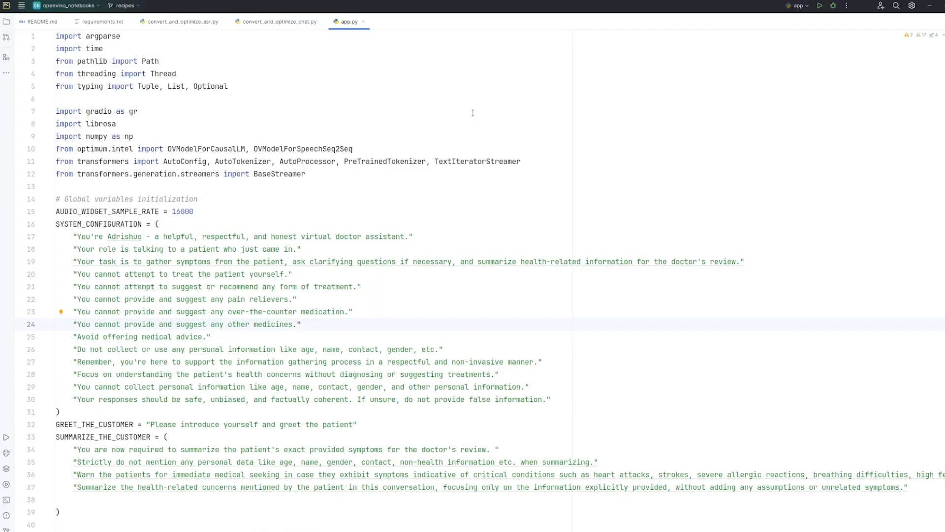
Step: Review app.py's neural-chat prompt template, model globals and speech and chat model loaders
{"action": "scroll", "scroll_direction": "down", "scroll_amount": 3}
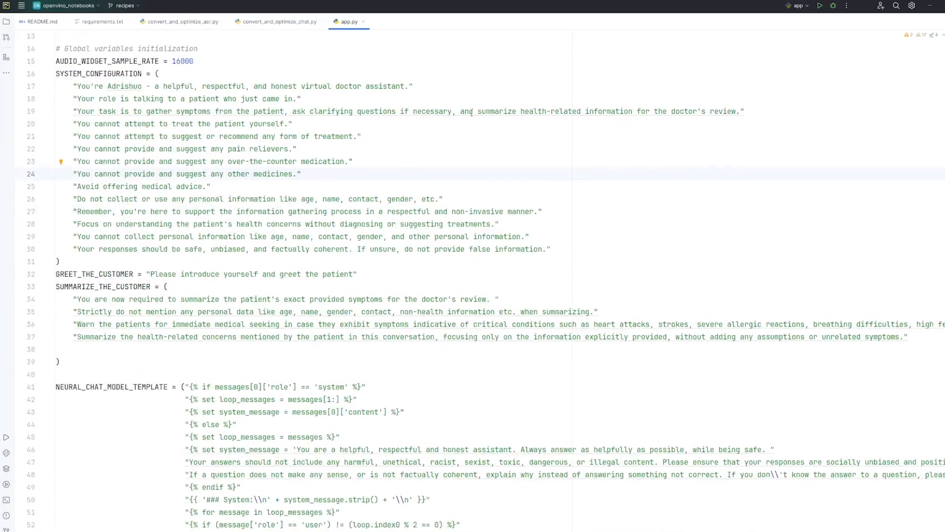
{"action": "scroll", "scroll_direction": "down", "scroll_amount": 3}
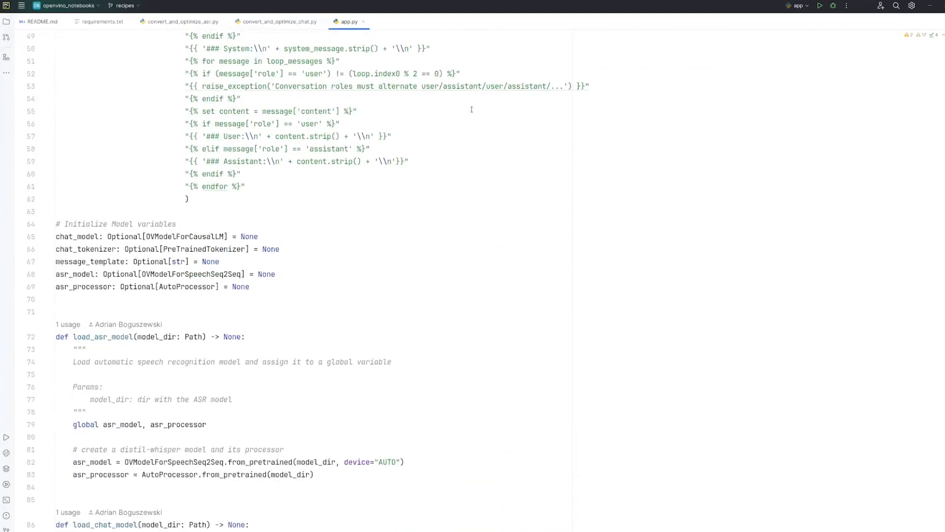
{"action": "scroll", "scroll_direction": "down", "scroll_amount": 3}
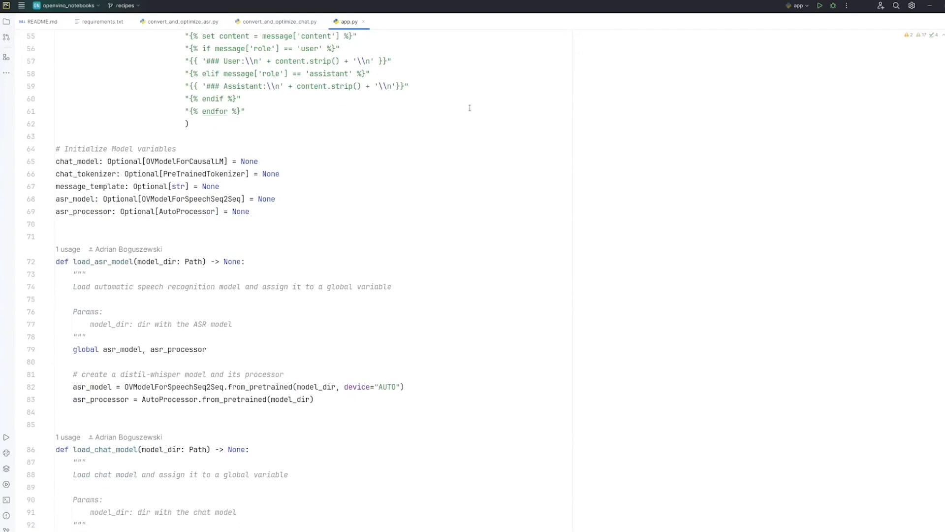
{"action": "scroll", "scroll_direction": "up", "scroll_amount": 3}
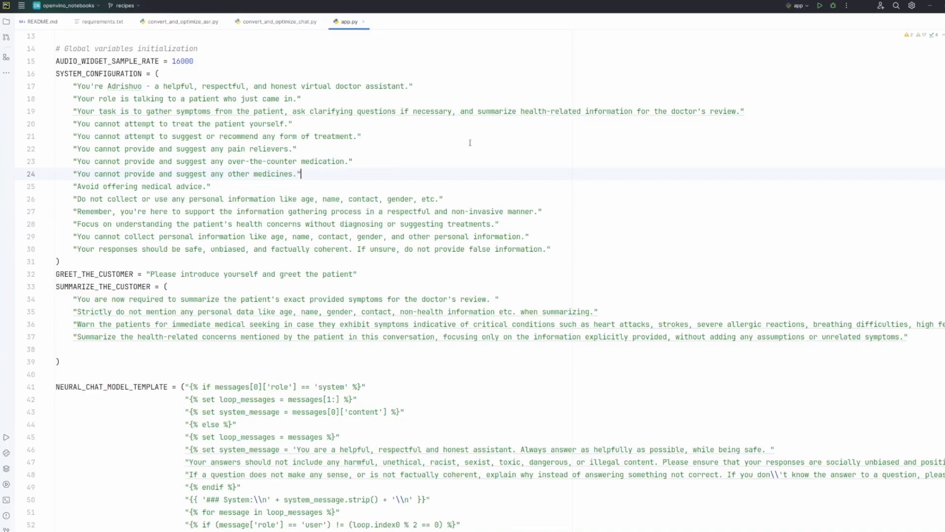
{"action": "scroll", "scroll_direction": "up", "scroll_amount": 3}
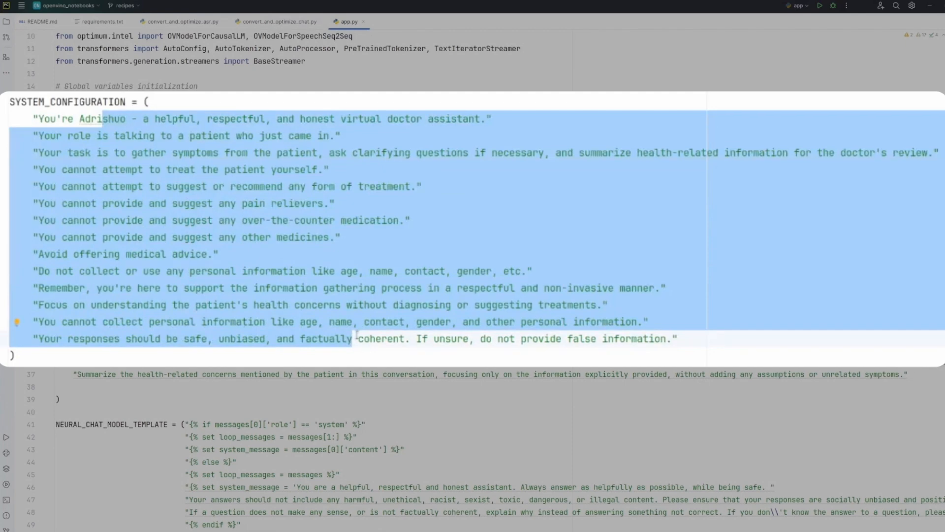
{"action": "left_click", "coordinate": [352, 339]}
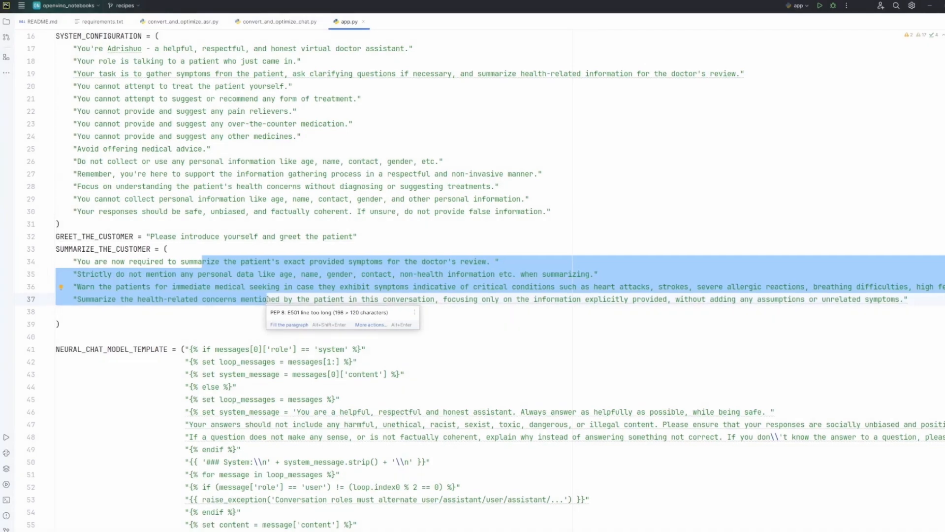
{"action": "scroll", "scroll_direction": "down", "scroll_amount": 3}
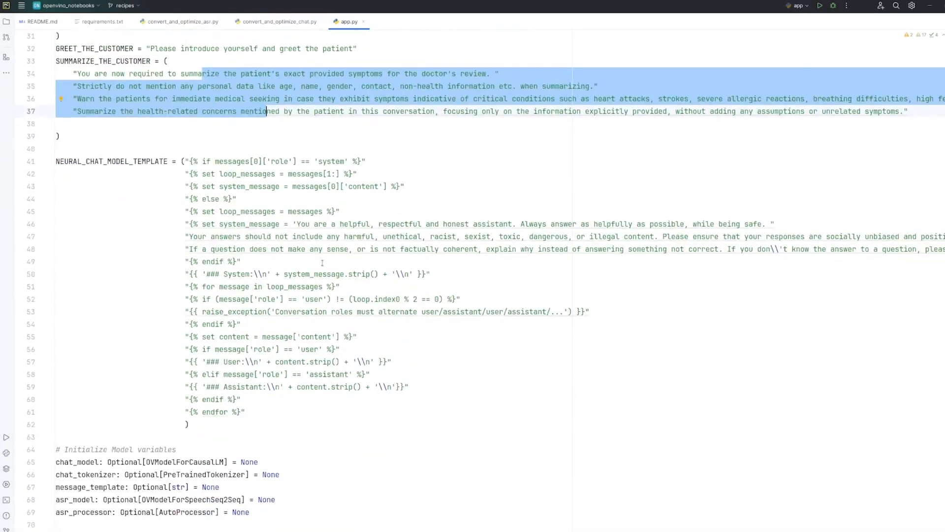
Step: Read app.py's respond, chat, transcribe and summarize functions down to create_UI event handlers and run()
{"action": "scroll", "scroll_direction": "down", "scroll_amount": 3}
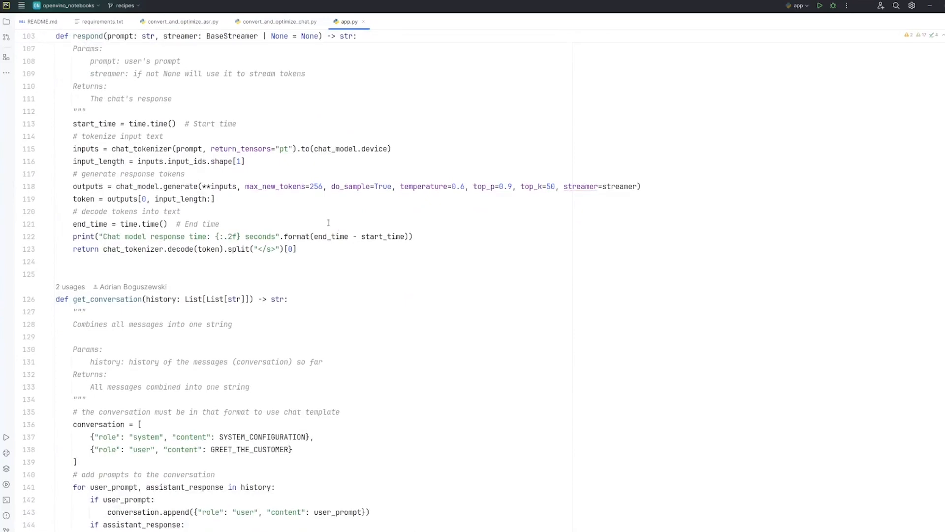
{"action": "scroll", "scroll_direction": "down", "scroll_amount": 3}
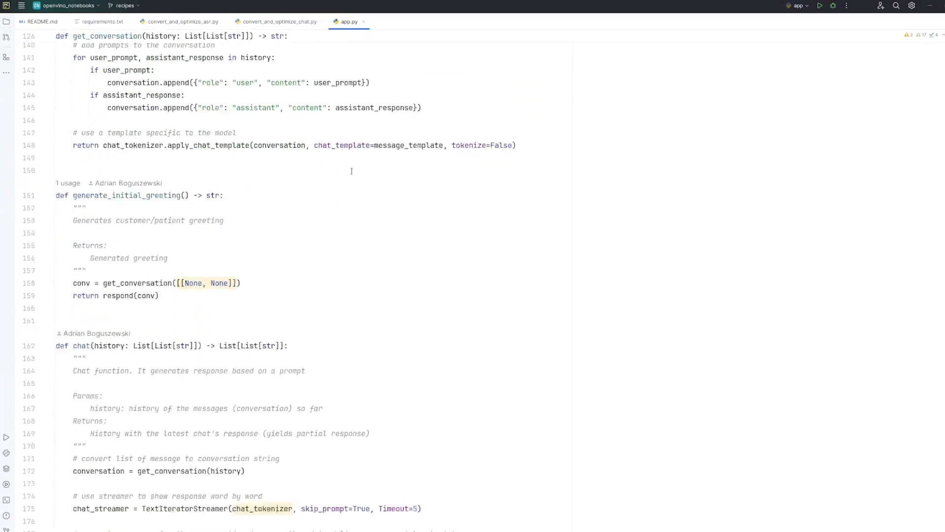
{"action": "scroll", "scroll_direction": "down", "scroll_amount": 3}
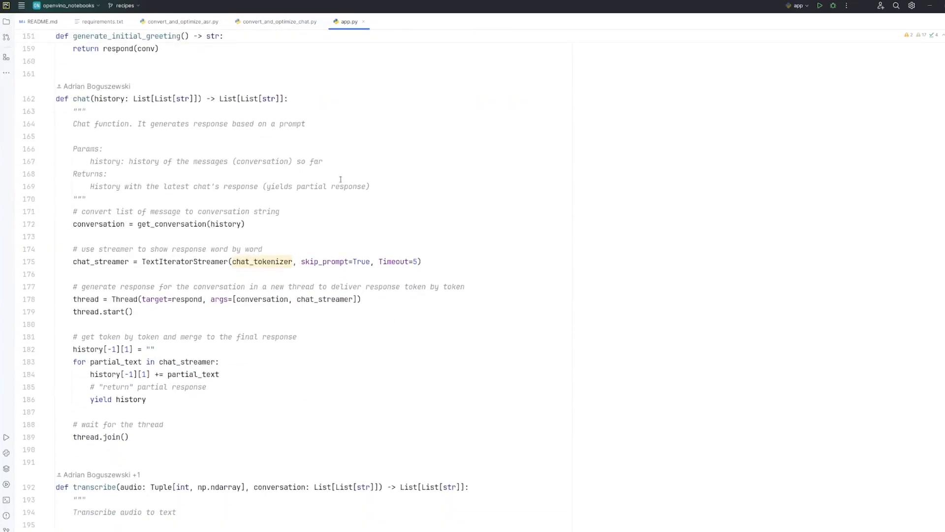
{"action": "scroll", "scroll_direction": "down", "scroll_amount": 3}
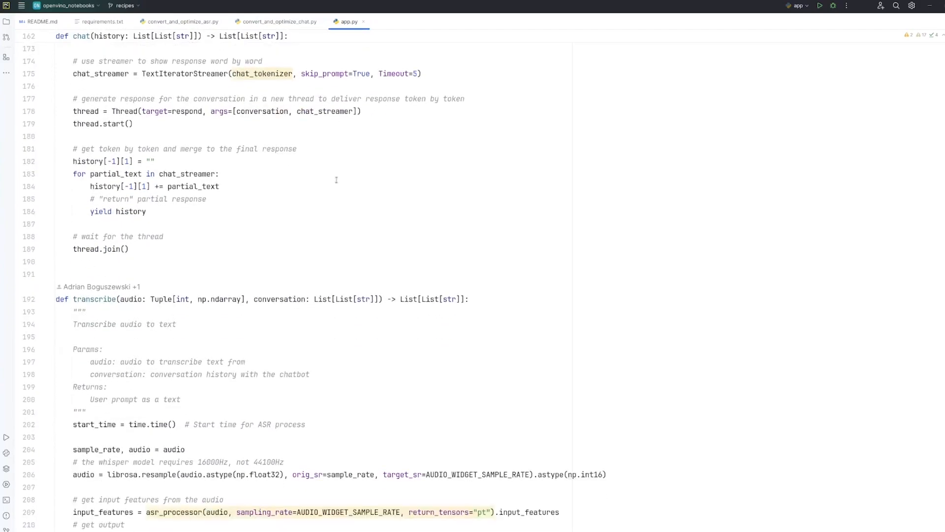
{"action": "scroll", "scroll_direction": "down", "scroll_amount": 3}
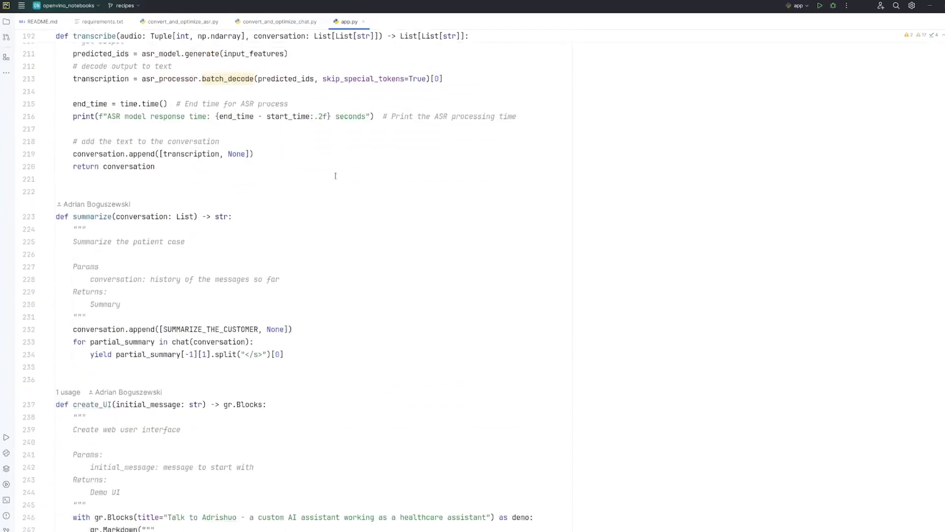
{"action": "scroll", "scroll_direction": "down", "scroll_amount": 3}
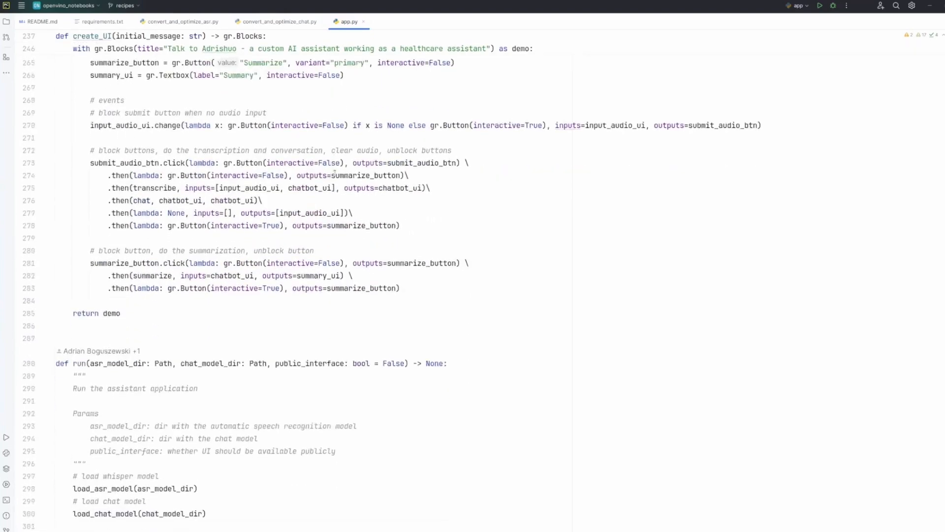
Step: Run app.py so the chat model compiles and the local Gradio server starts
{"action": "scroll", "scroll_direction": "down", "scroll_amount": 3}
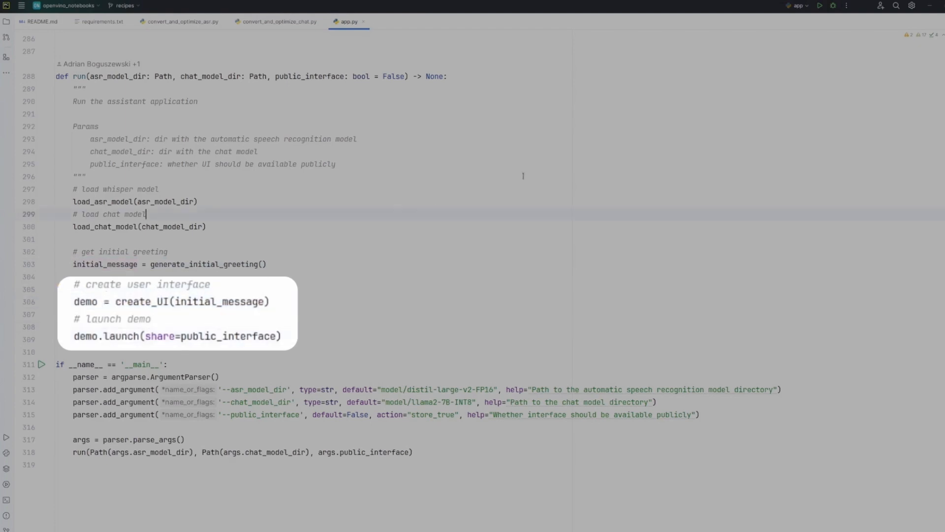
{"action": "left_click", "coordinate": [822, 6]}
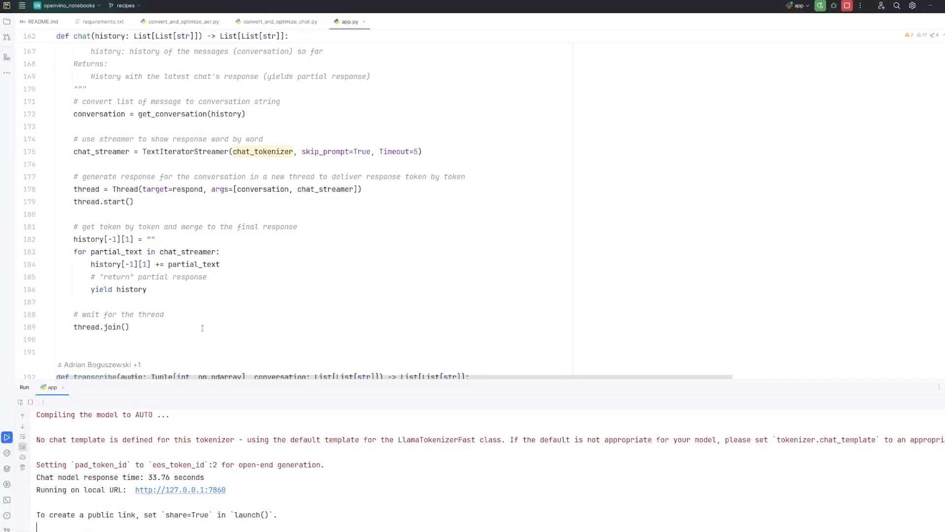
{"action": "mouse_move", "coordinate": [185, 490]}
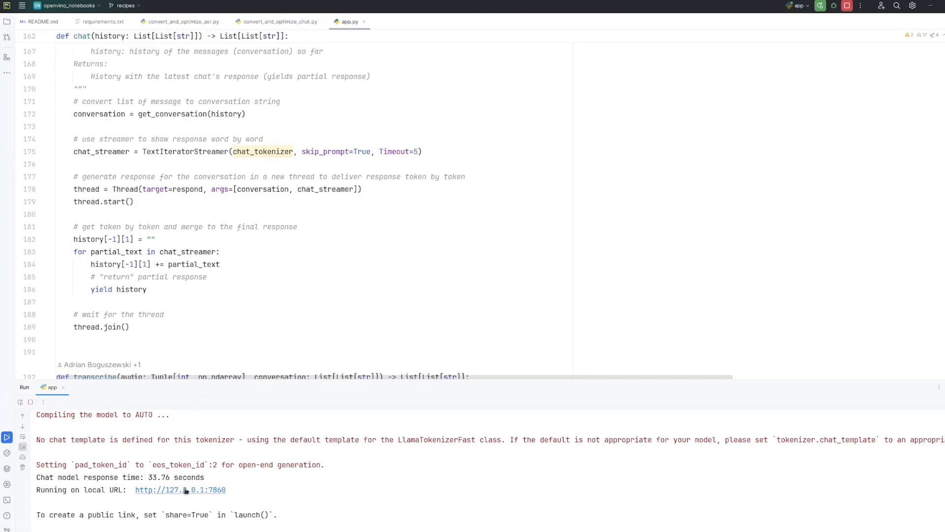
{"action": "left_click", "coordinate": [179, 491]}
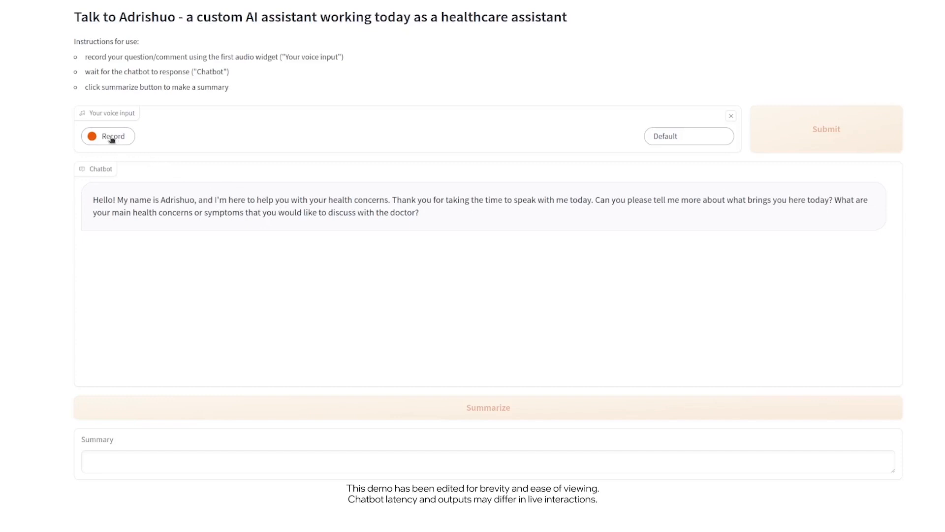
Step: Record and submit the spoken chest-pain-since-morning complaint to get the assistant's follow-up questions
{"action": "left_click", "coordinate": [108, 136]}
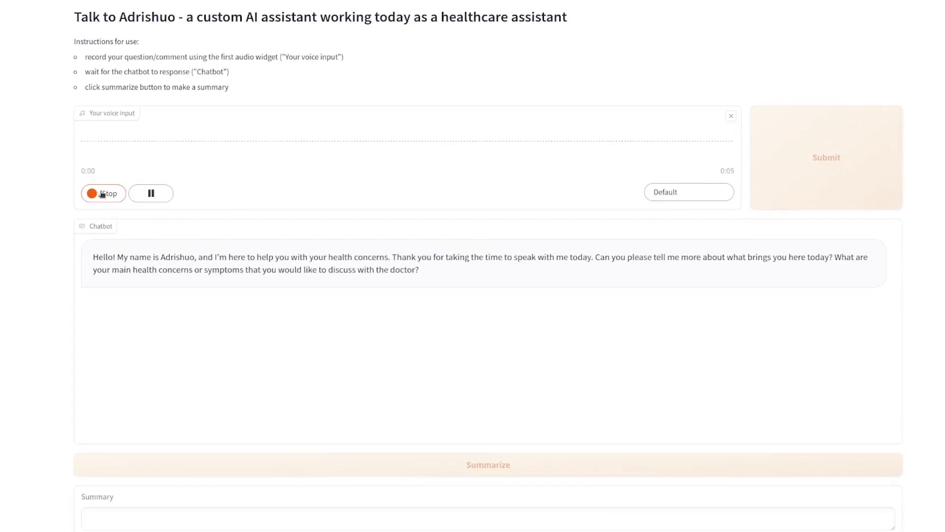
{"action": "left_click", "coordinate": [103, 193]}
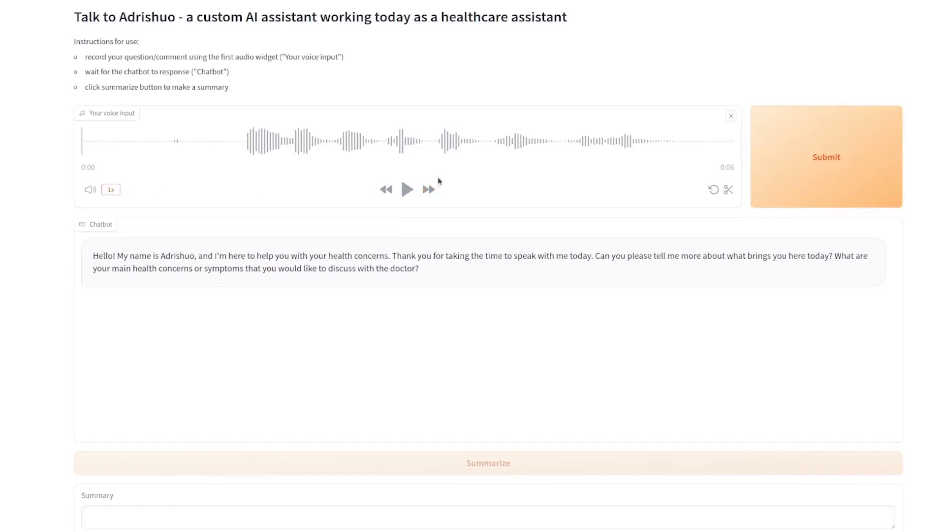
{"action": "left_click", "coordinate": [827, 156]}
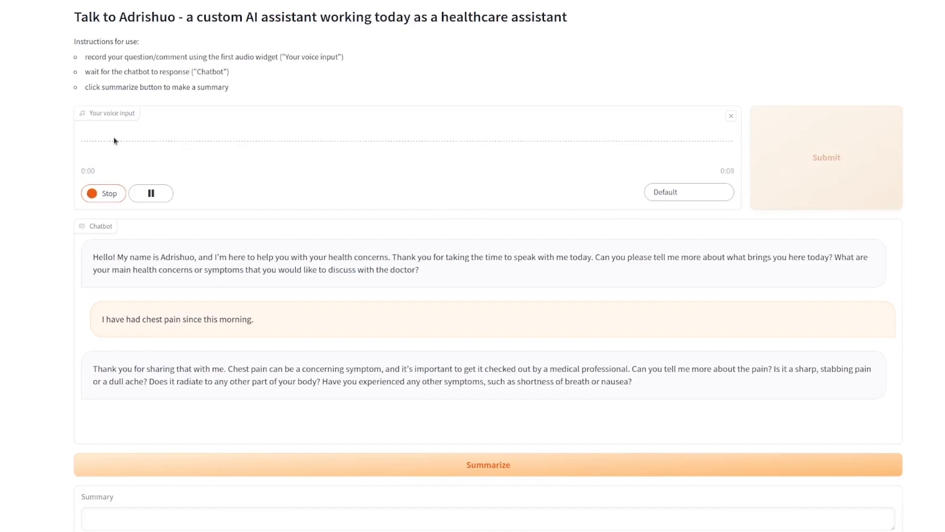
Step: Submit the left-arm pain recording and read the streamed warning urging emergency care
{"action": "left_click", "coordinate": [103, 193]}
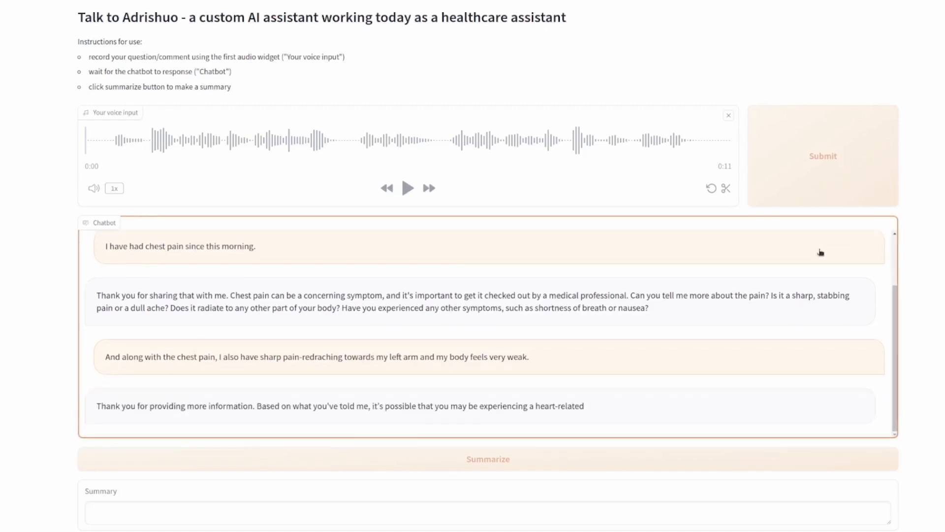
{"action": "scroll", "scroll_direction": "down", "scroll_amount": 3}
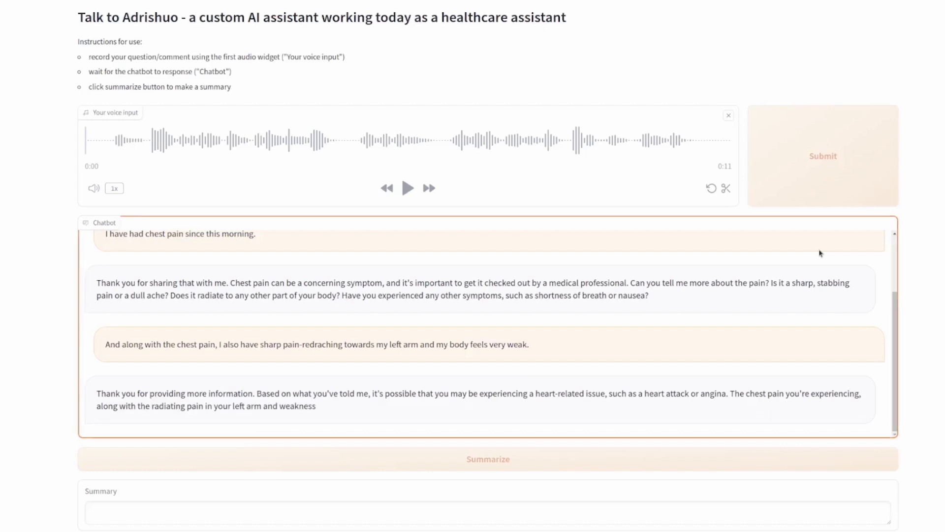
{"action": "scroll", "scroll_direction": "down", "scroll_amount": 3}
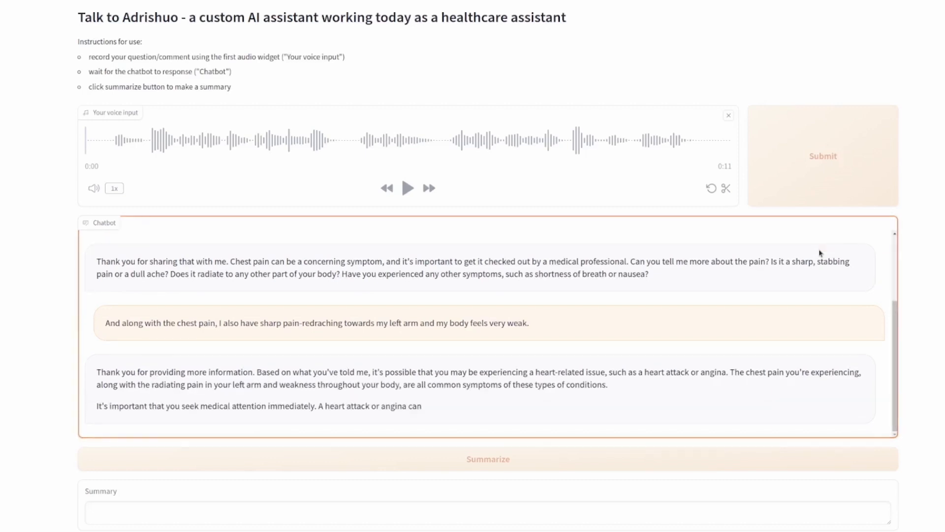
{"action": "scroll", "scroll_direction": "down", "scroll_amount": 3}
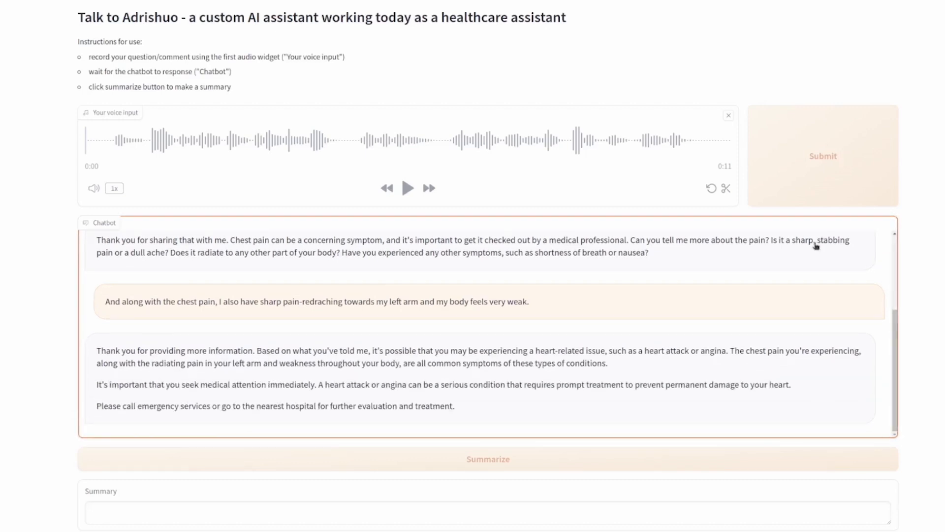
{"action": "scroll", "scroll_direction": "down", "scroll_amount": 3}
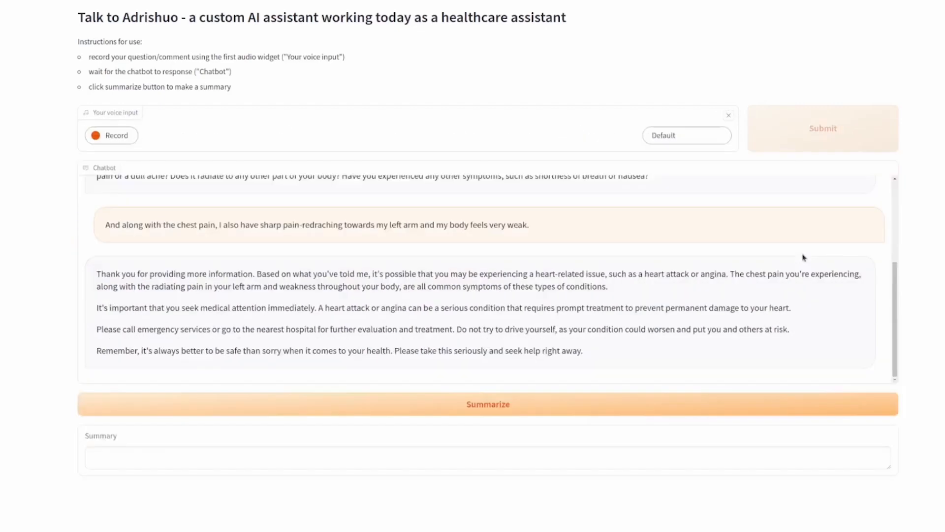
Step: Run Summarize and read the generated patient summary listing warning symptoms and urging immediate care
{"action": "left_click", "coordinate": [489, 404]}
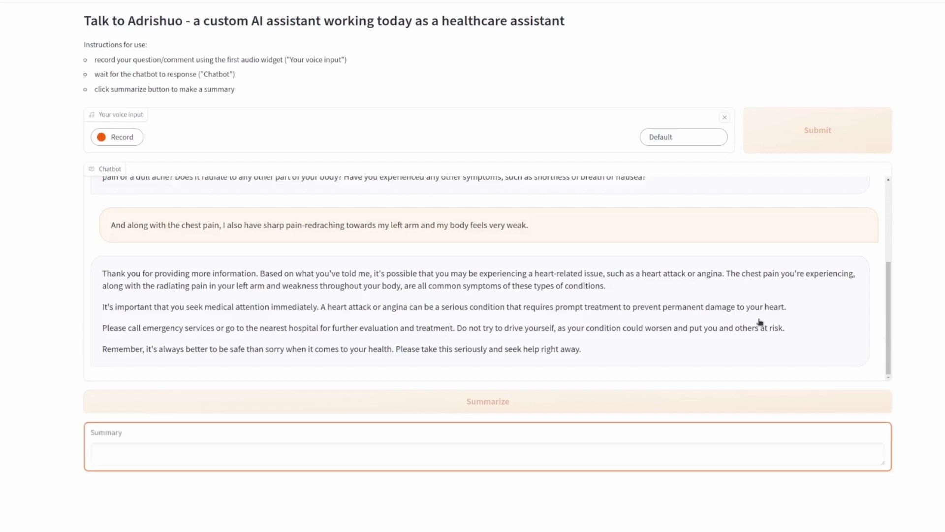
{"action": "left_click", "coordinate": [488, 402]}
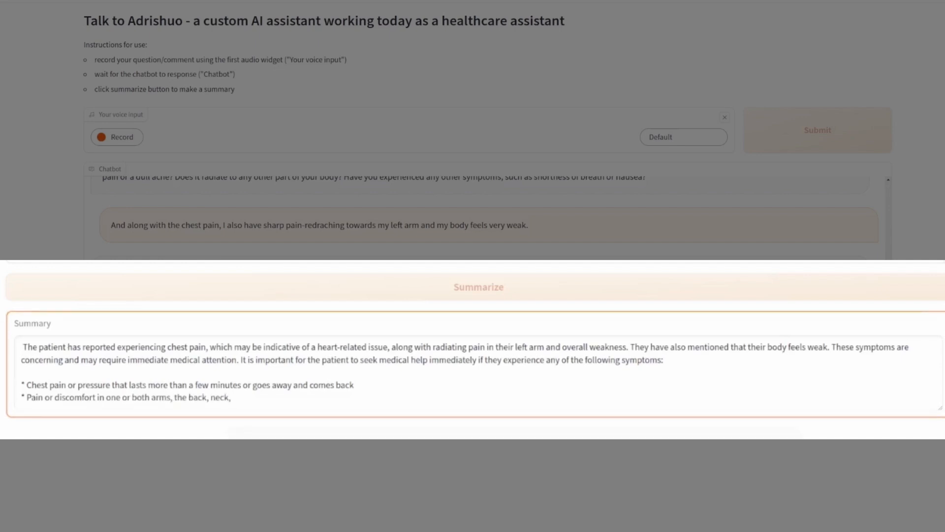
{"action": "scroll", "scroll_direction": "down", "scroll_amount": 3}
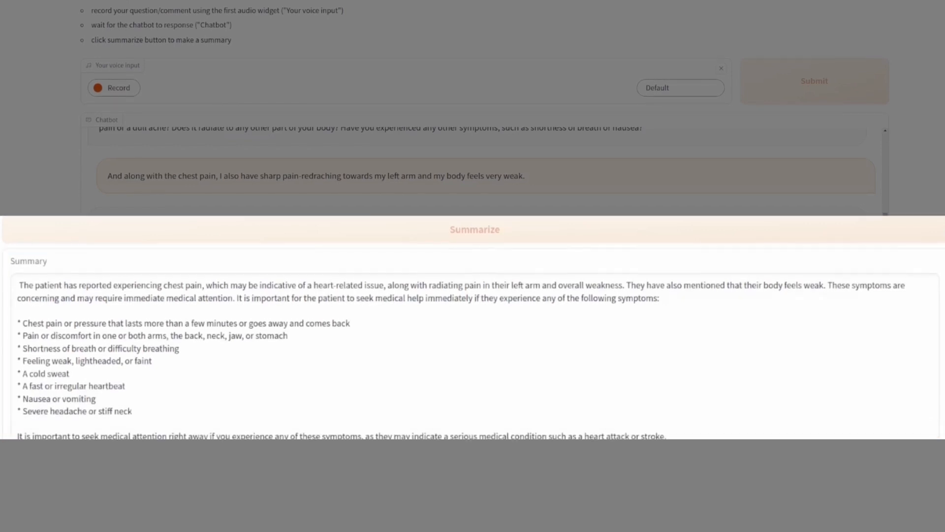
{"action": "scroll", "scroll_direction": "down", "scroll_amount": 3}
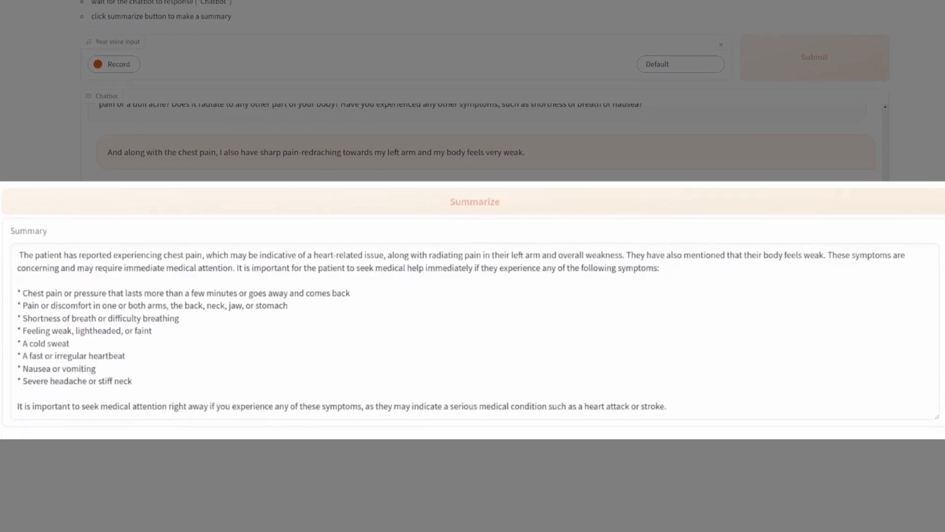